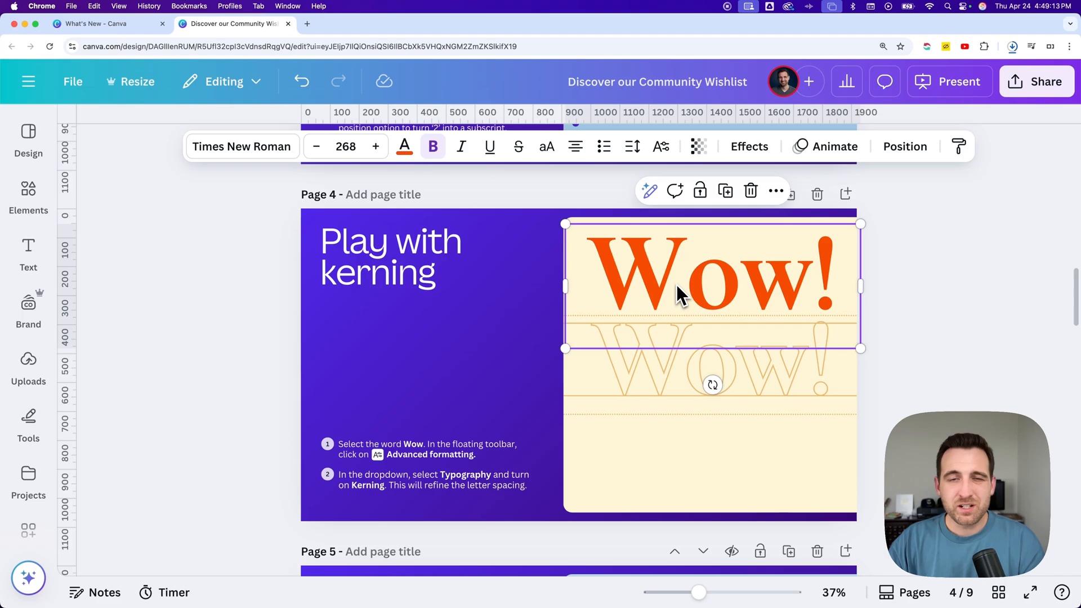
pyautogui.moveTo(686, 295)
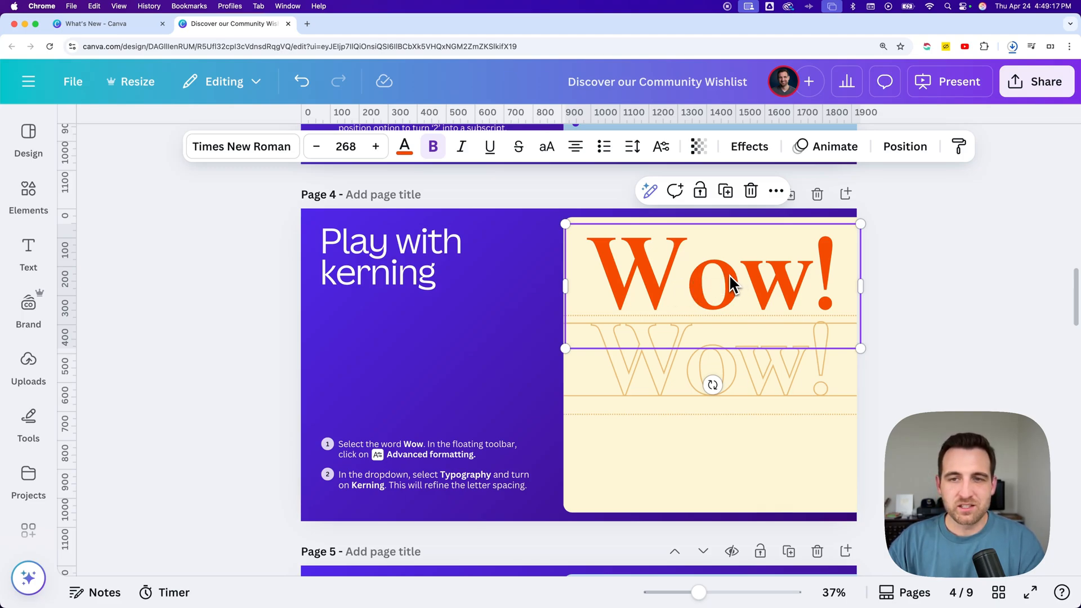
# Drag the orange Wow! down onto the outlined Wow! guide and select it
pyautogui.moveTo(710, 276); pyautogui.dragTo(710, 366)
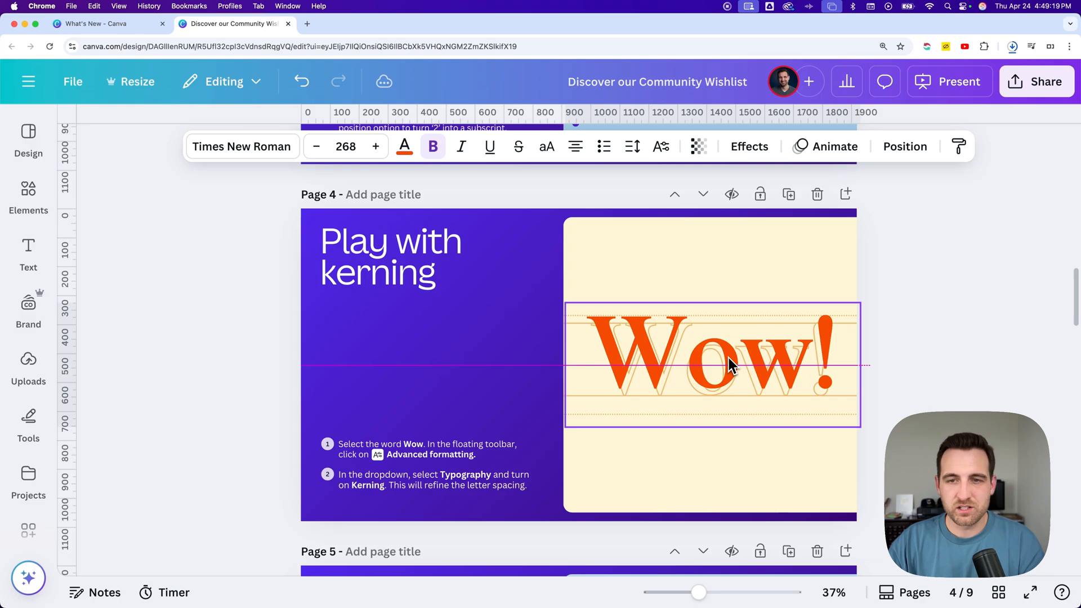
pyautogui.click(729, 365)
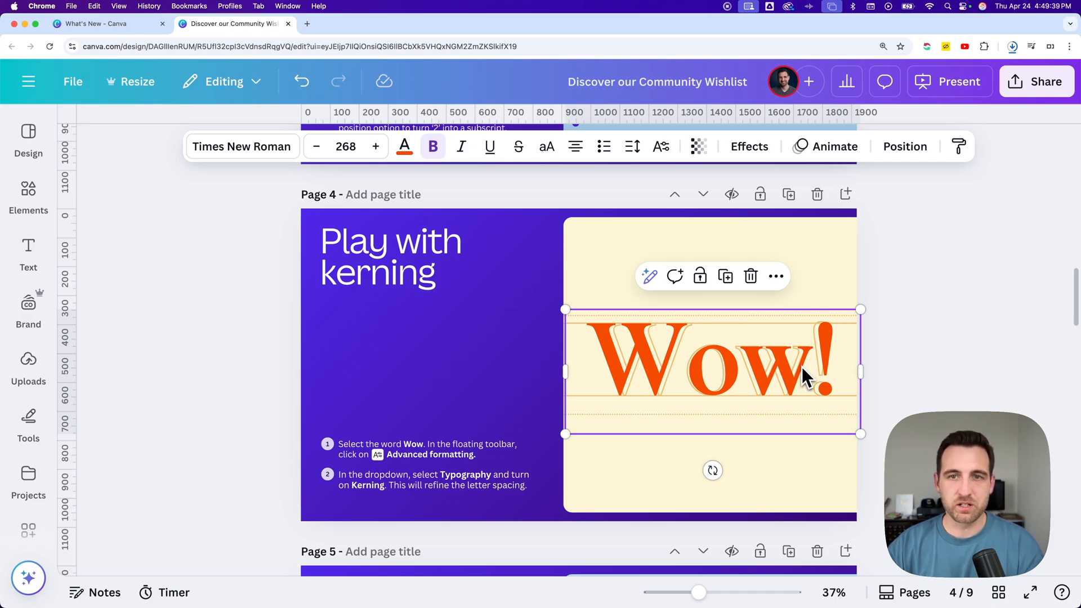
pyautogui.moveTo(660, 146)
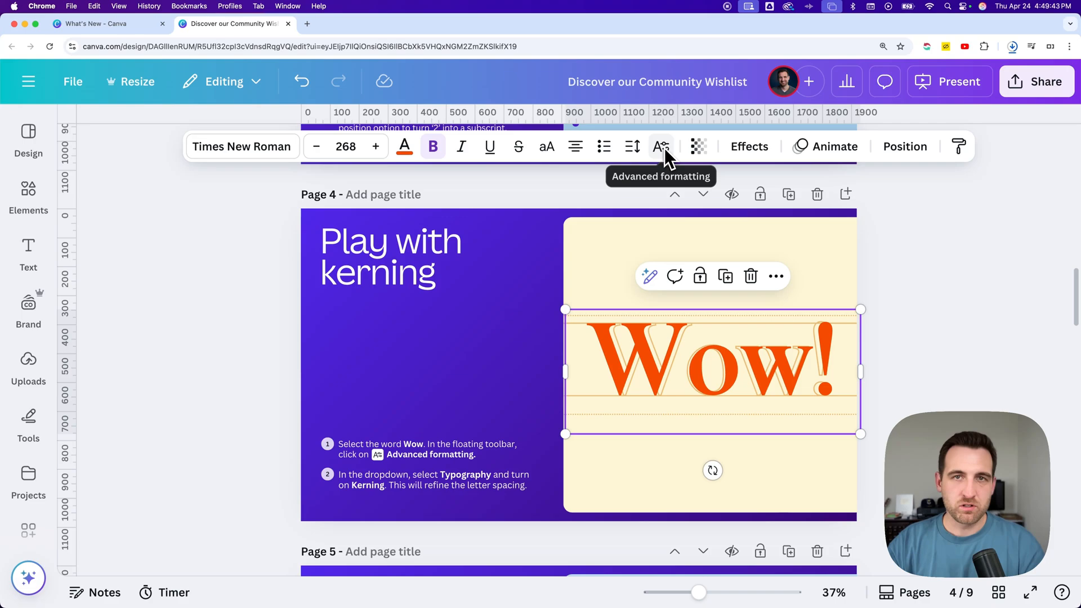
# Enable Kerning for the orange Wow! under Advanced formatting > Typography
pyautogui.click(661, 146)
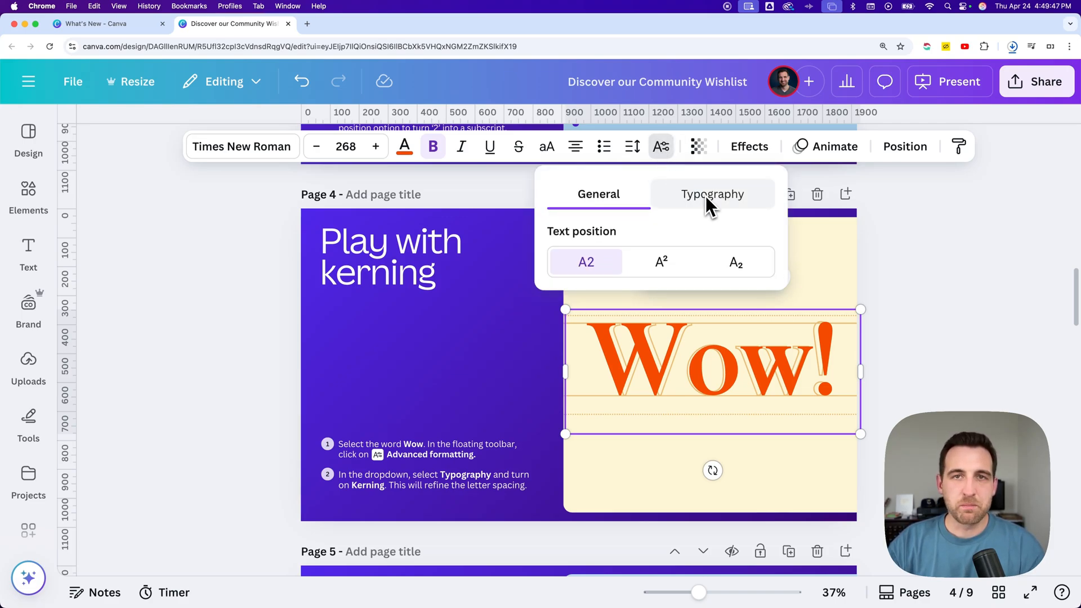
pyautogui.click(713, 194)
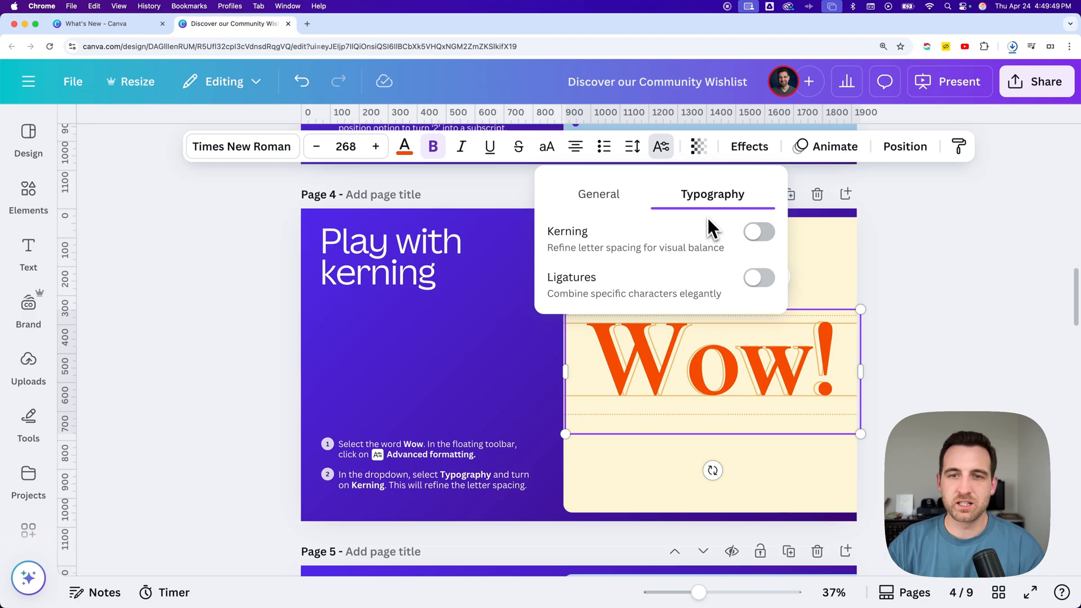
pyautogui.moveTo(701, 258)
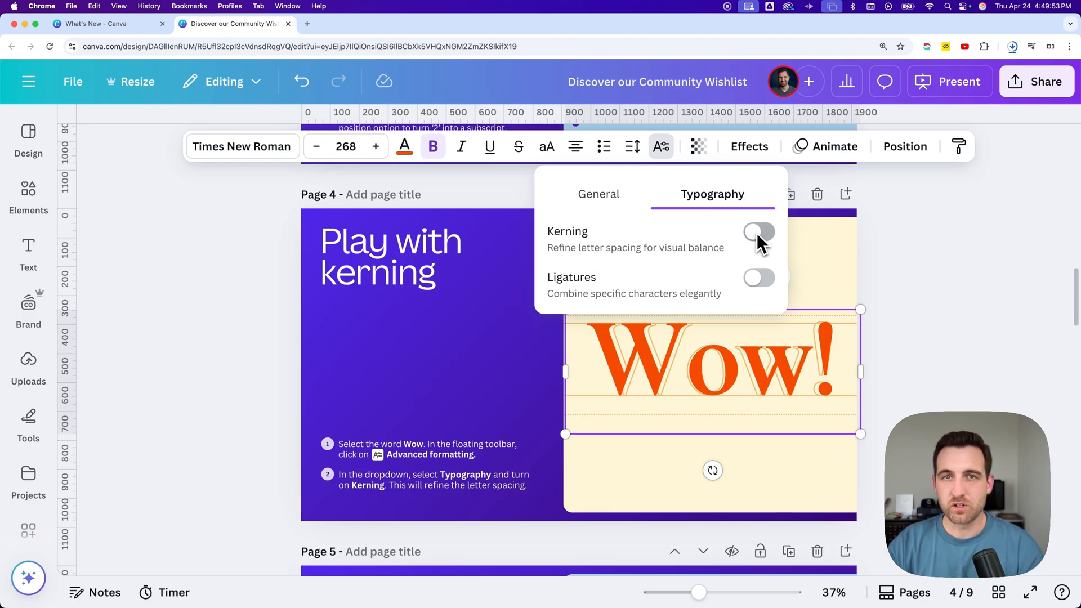
pyautogui.click(759, 233)
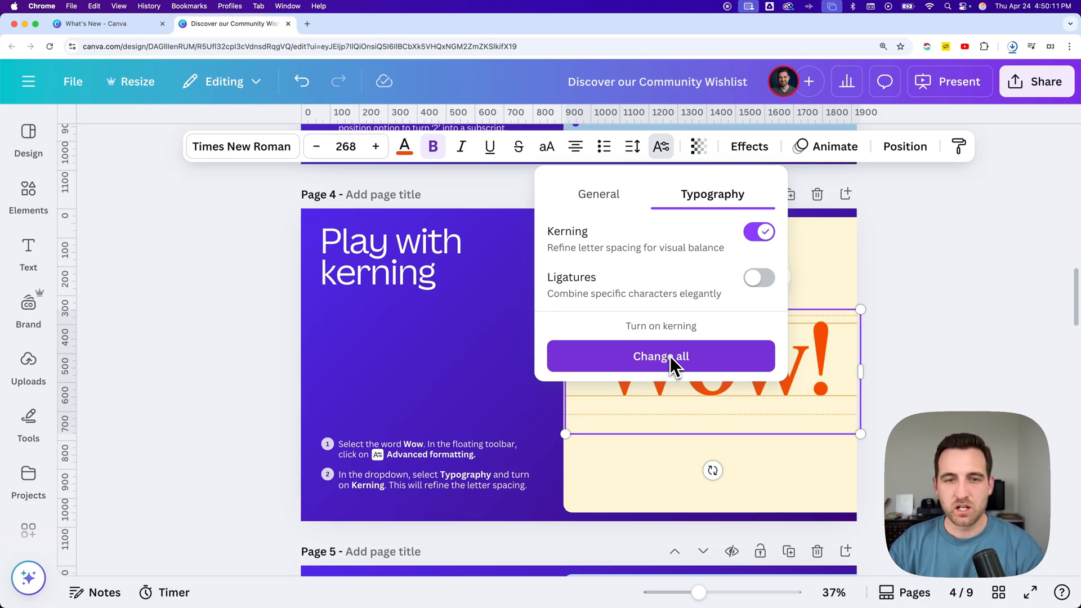
# Choose Change all so kerning applies to every text box in the design
pyautogui.click(661, 356)
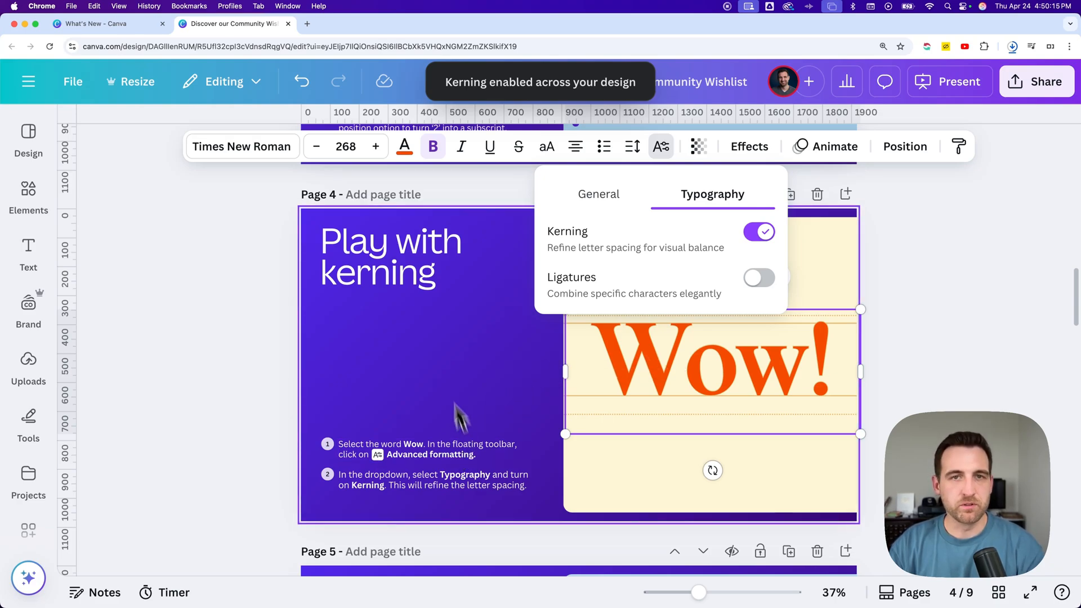
pyautogui.moveTo(487, 343)
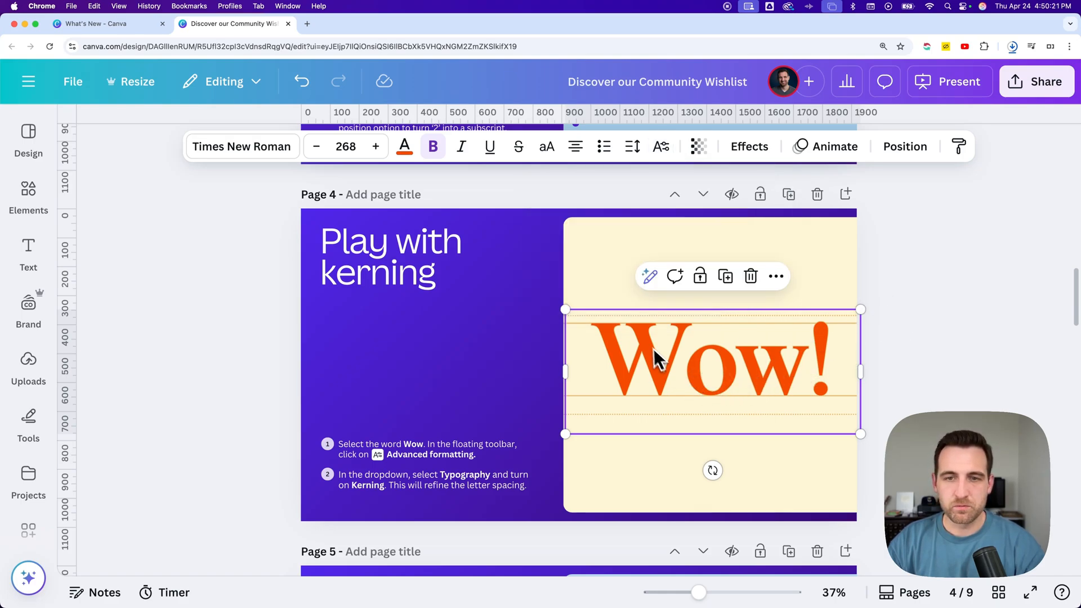
pyautogui.moveTo(736, 387)
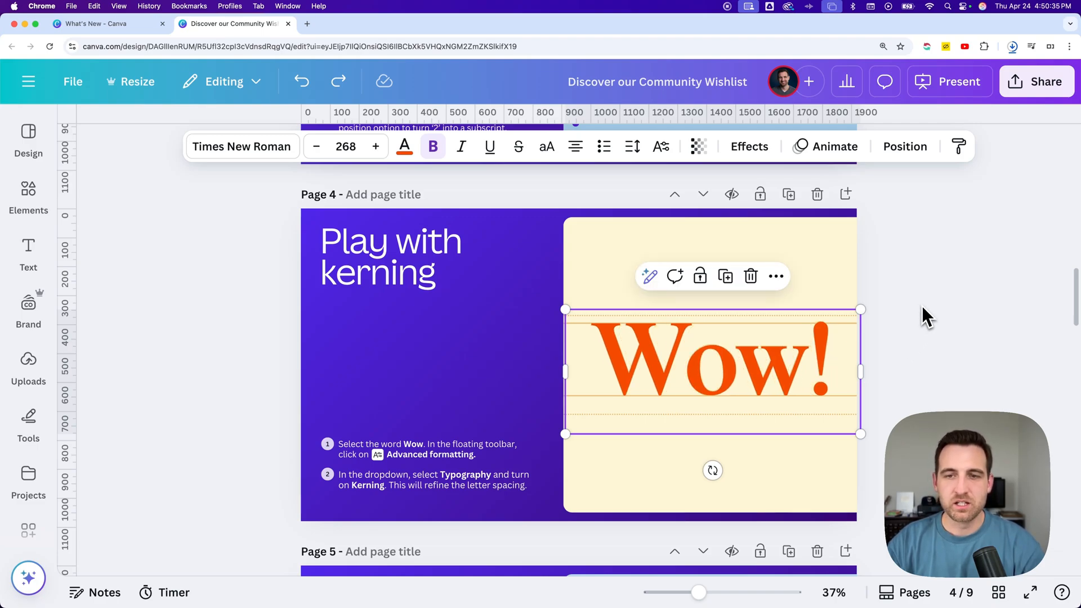
pyautogui.moveTo(932, 280)
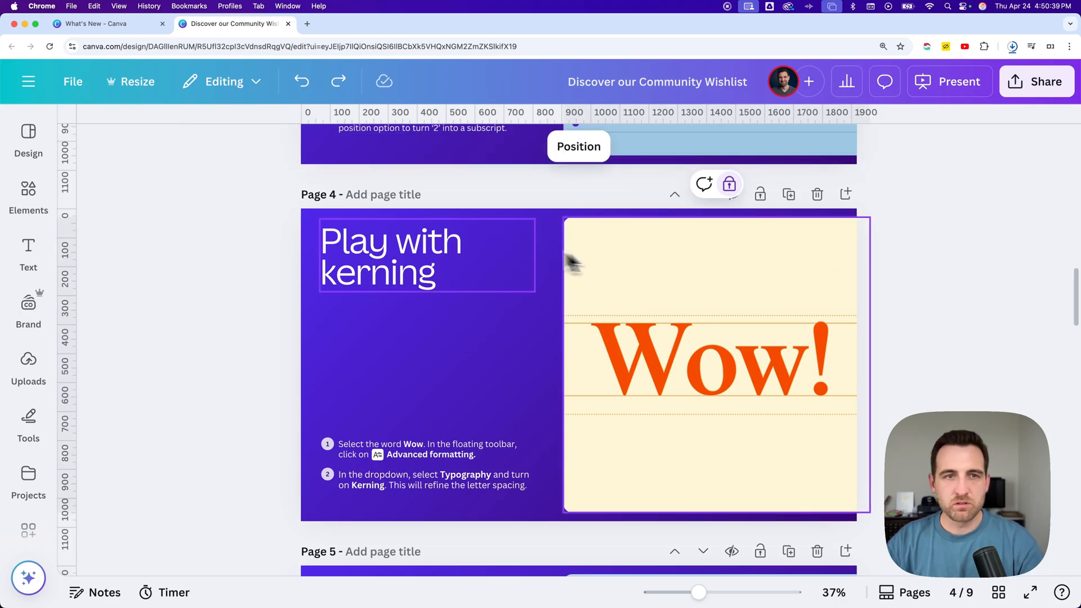
# Add a heading reading 'Water' above the orange Wow! and open its font list
pyautogui.click(28, 256)
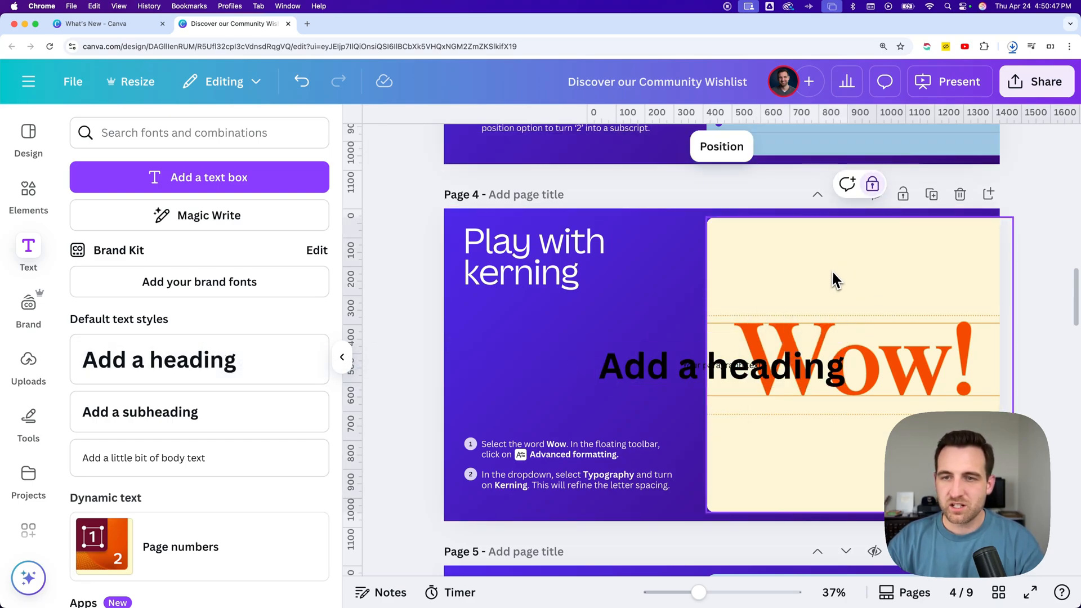
pyautogui.click(720, 367)
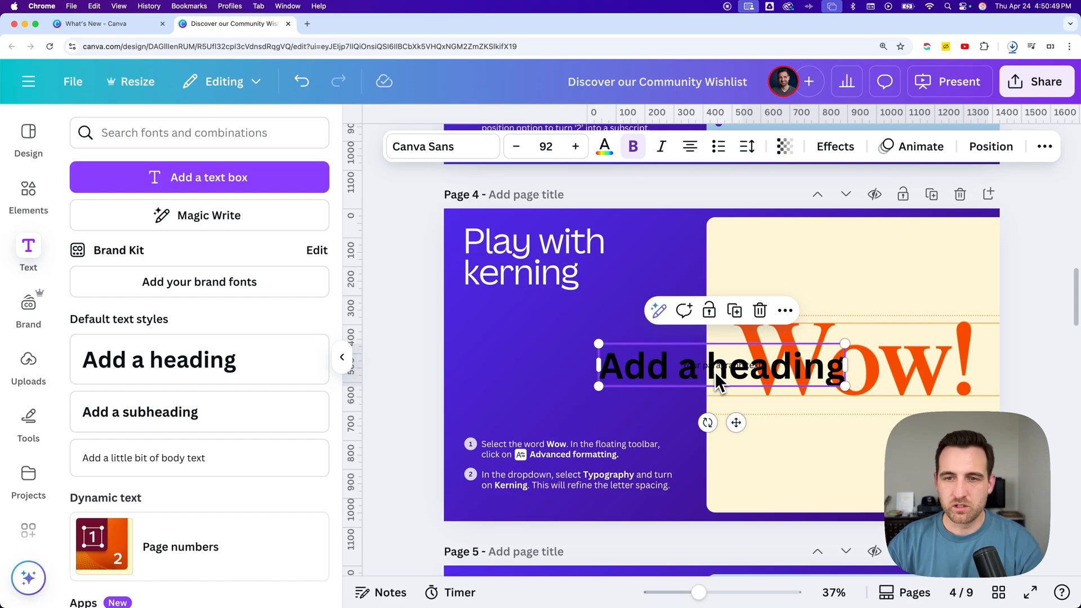
pyautogui.write('Water')
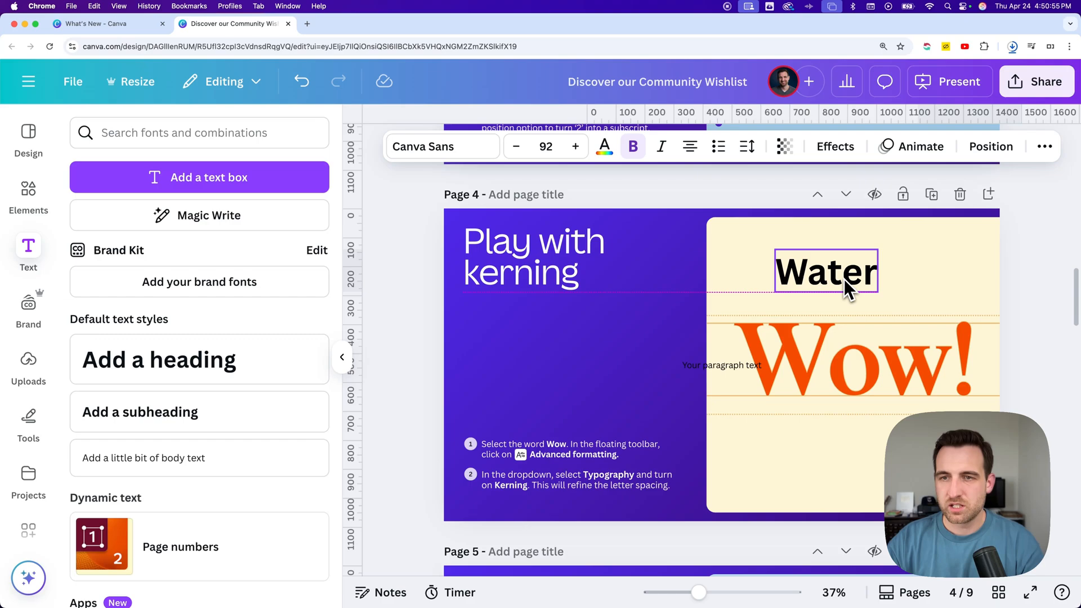
pyautogui.click(442, 146)
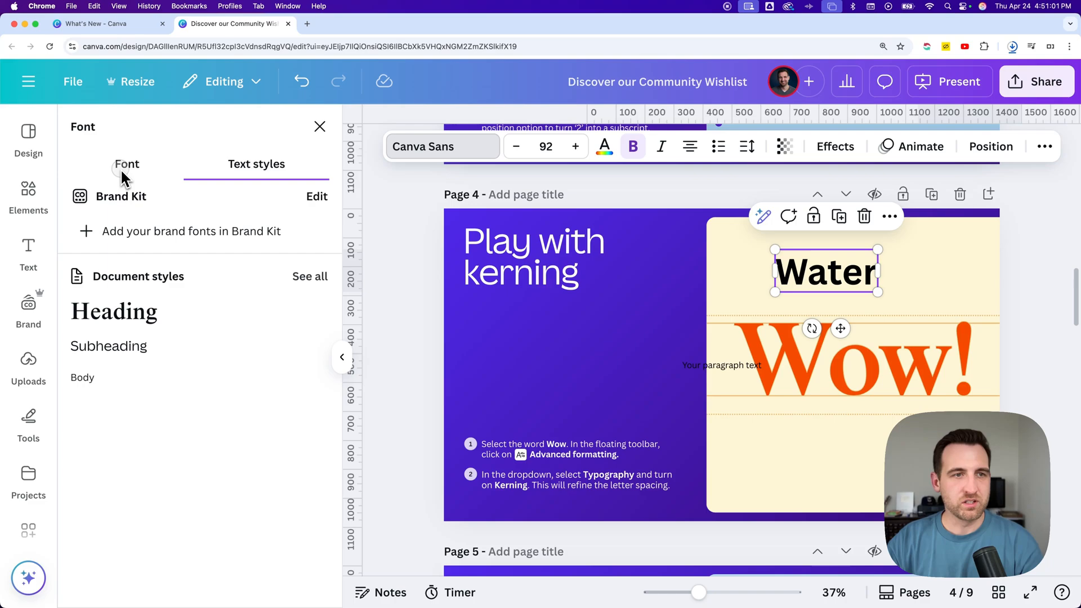
# Search fonts for 'waffl' and apply Waffle Soft to the heading
pyautogui.click(126, 164)
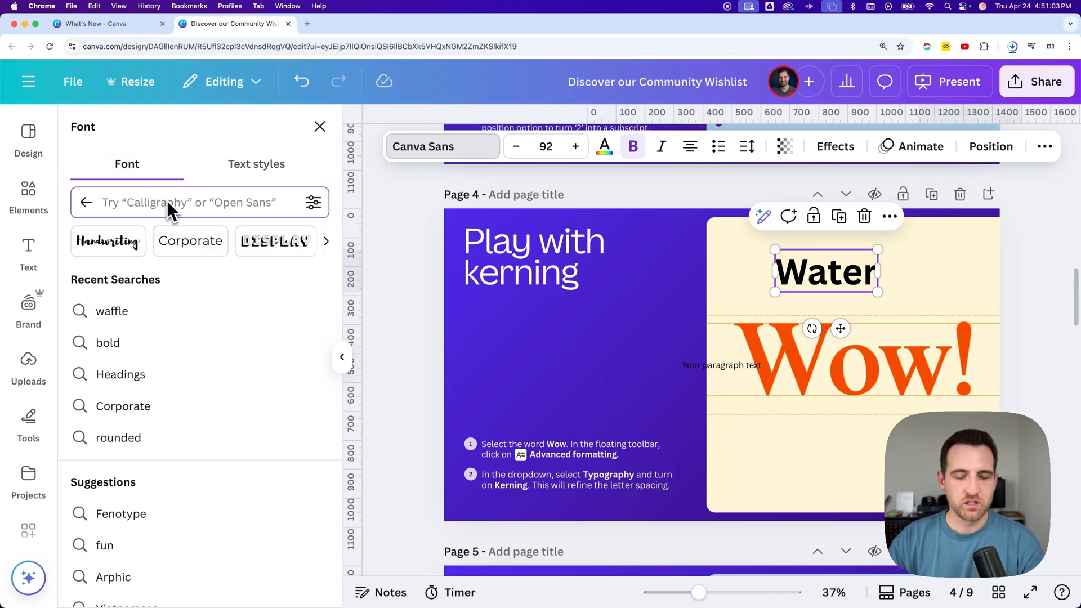
pyautogui.write('waffl')
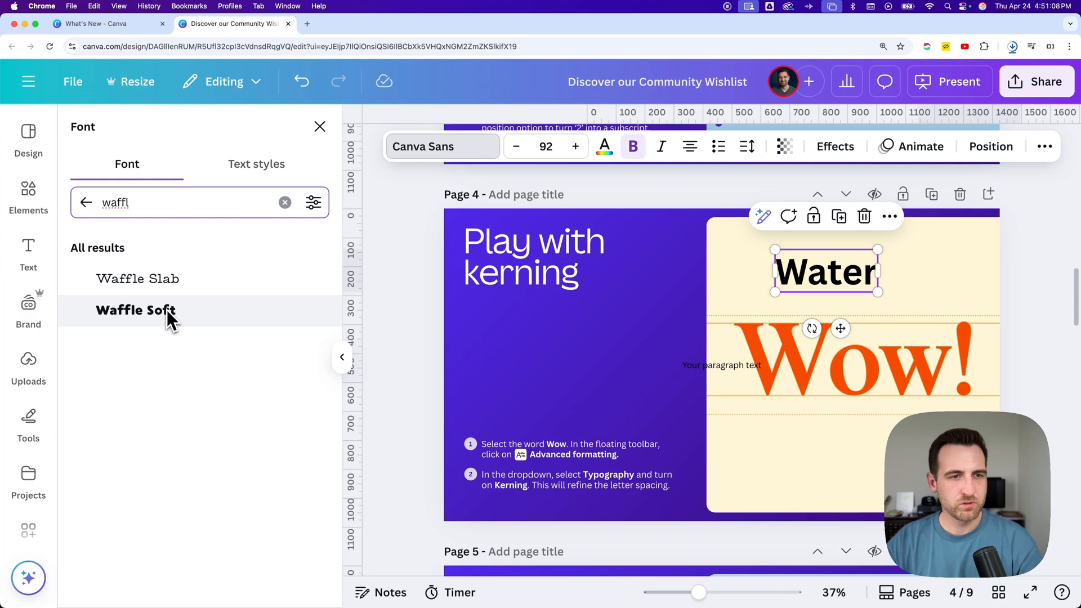
pyautogui.click(136, 311)
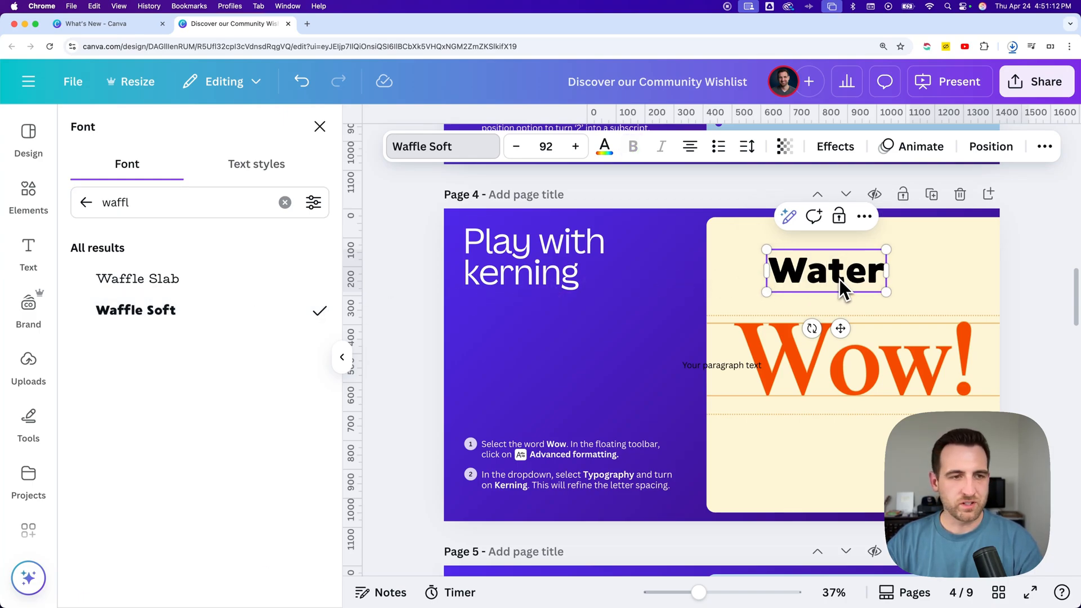
# Reword the heading to 'Waffle Soft' and deselect it
pyautogui.doubleClick(826, 271)
pyautogui.write('W')
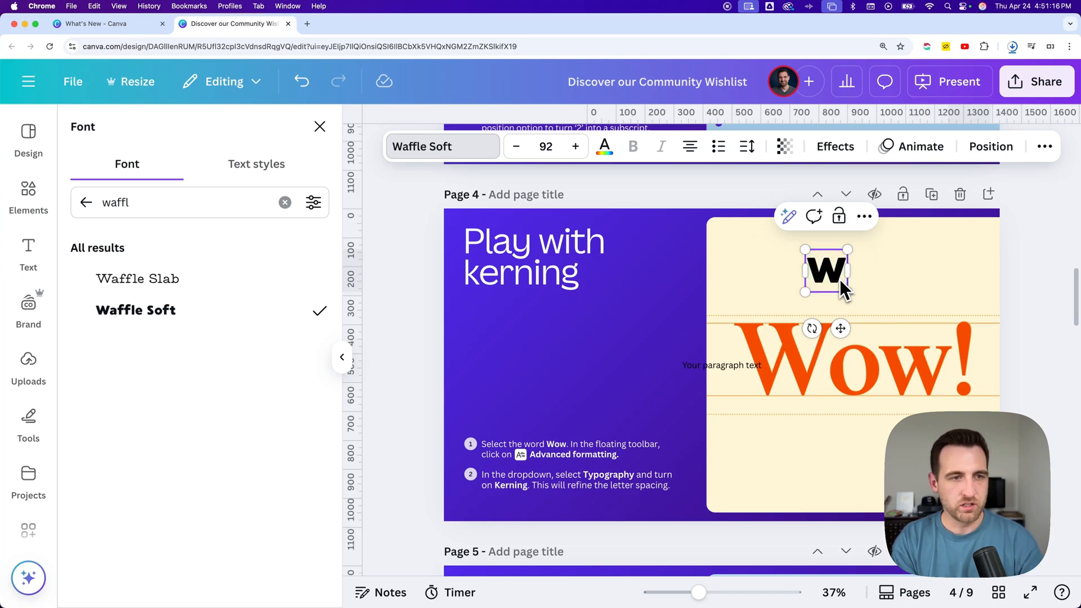
pyautogui.click(135, 309)
pyautogui.write('affle Soft')
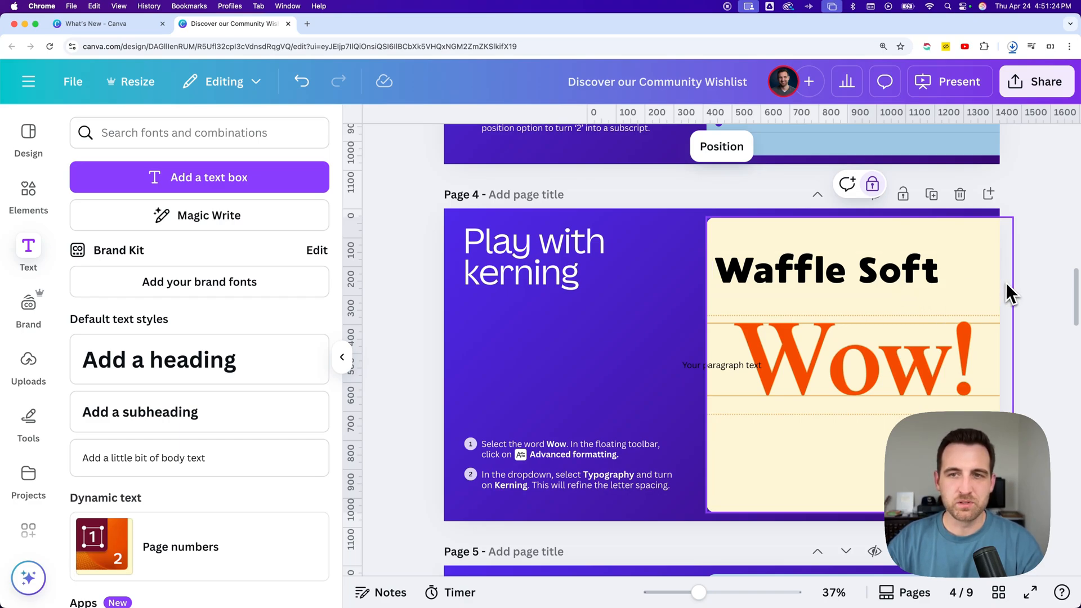
pyautogui.click(817, 286)
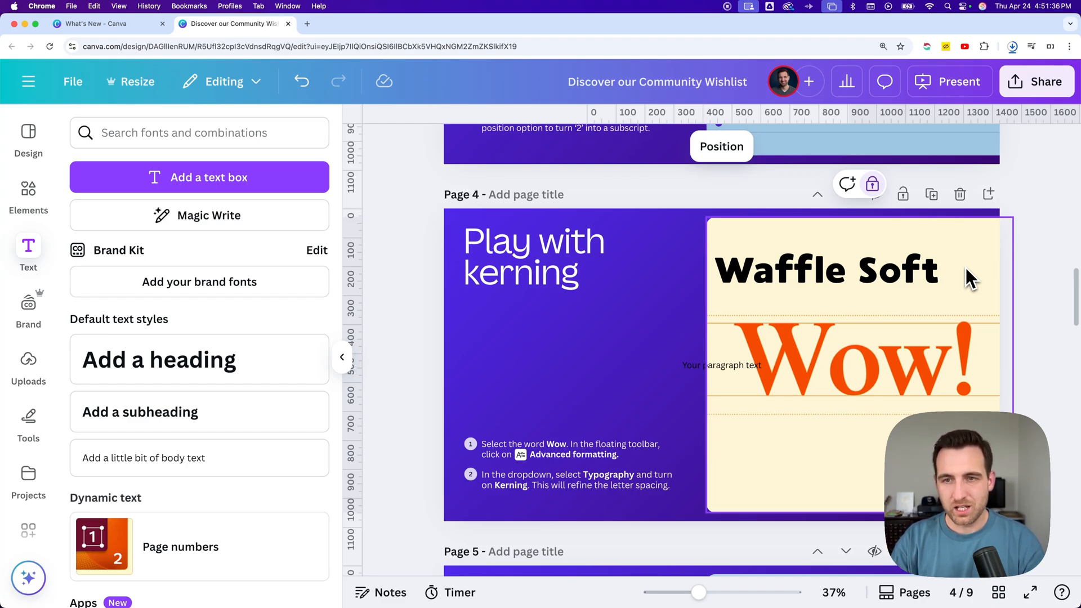
# Browse extra text formatting options, close the Text styles panel, and reselect Waffle Soft
pyautogui.click(850, 270)
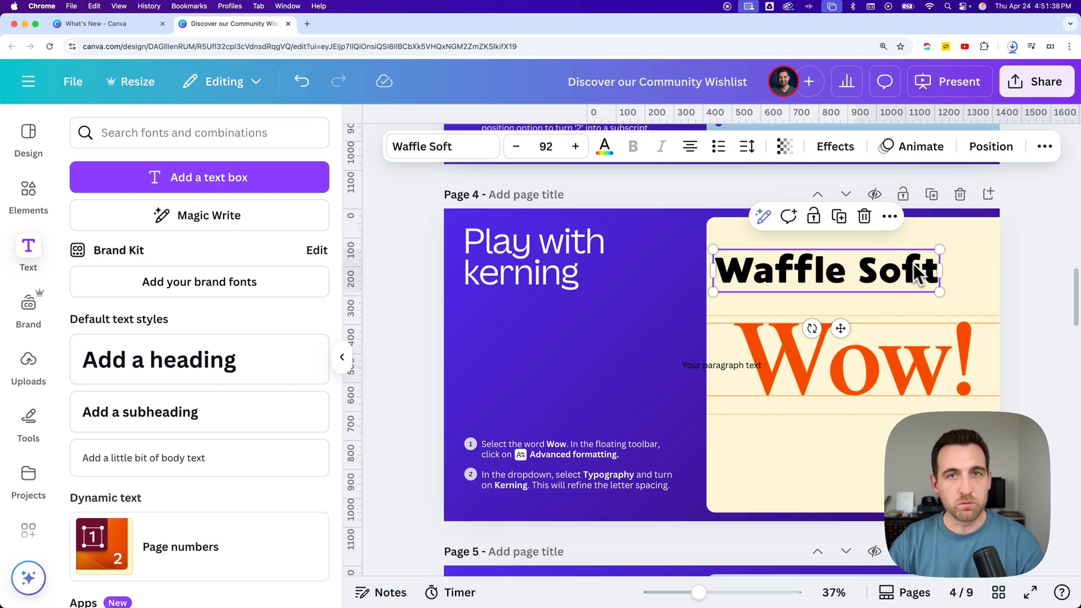
pyautogui.moveTo(843, 235)
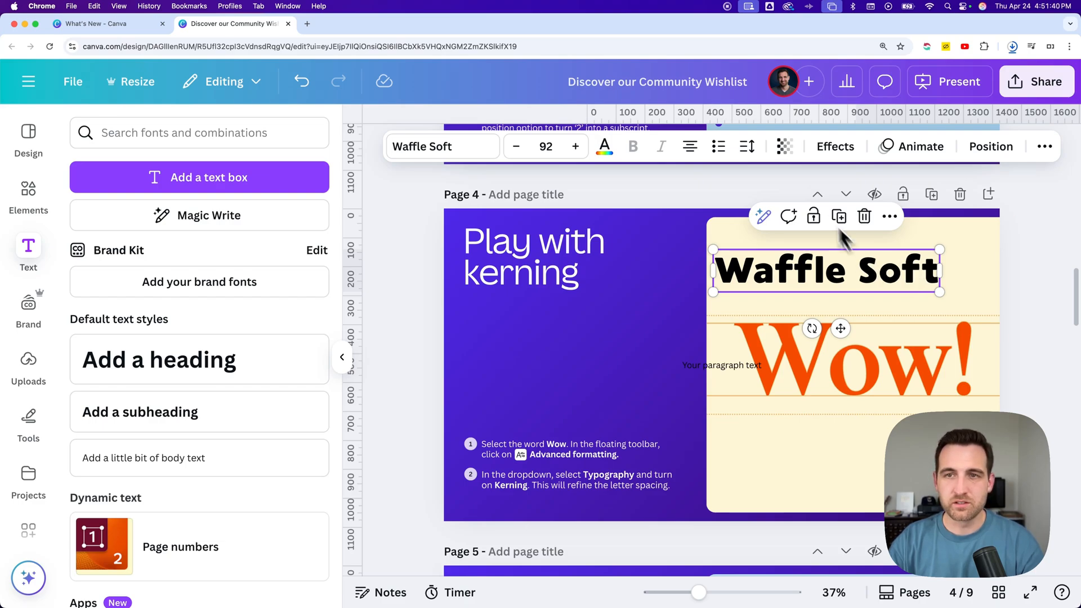
pyautogui.moveTo(738, 234)
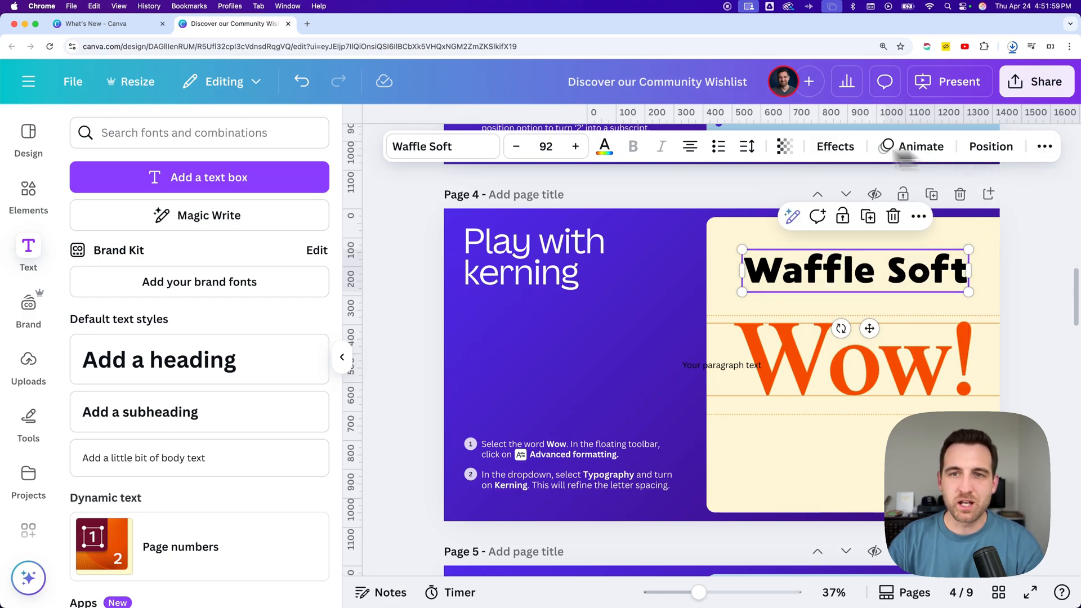
pyautogui.moveTo(991, 146)
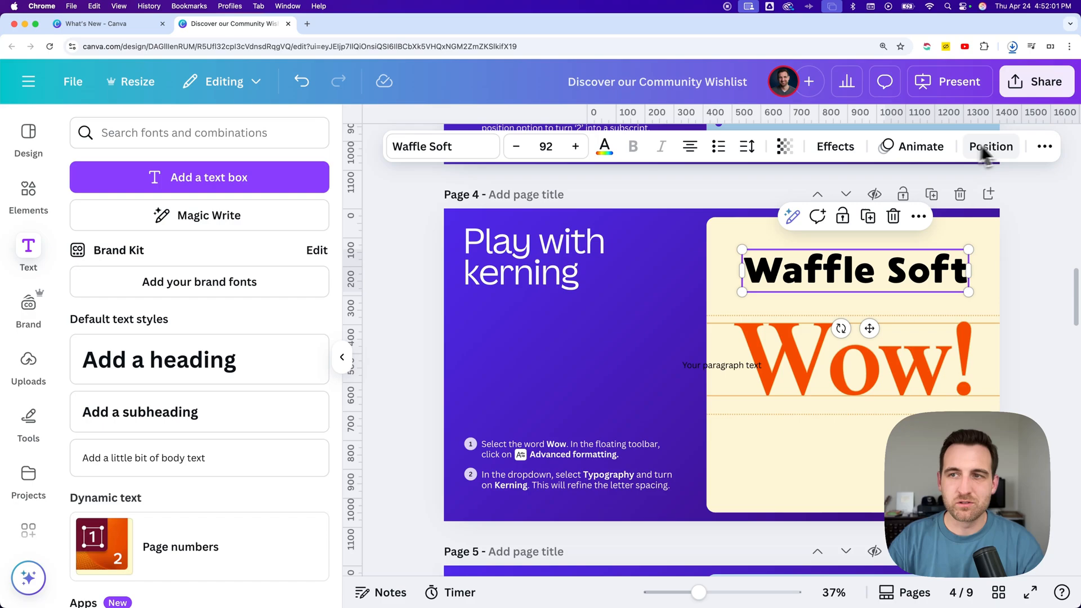
pyautogui.click(1044, 147)
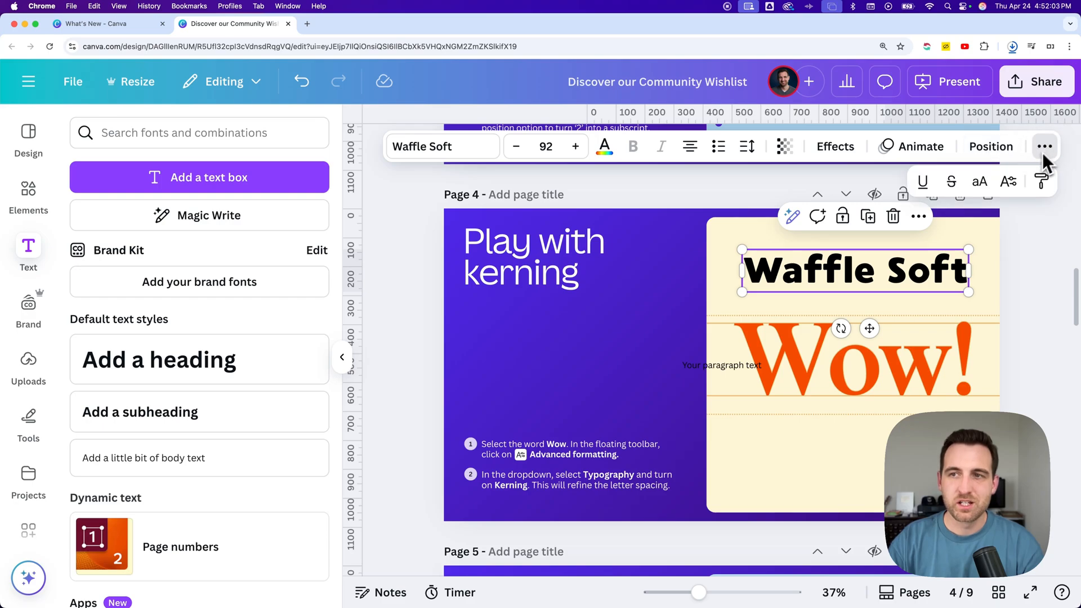
pyautogui.moveTo(283, 185)
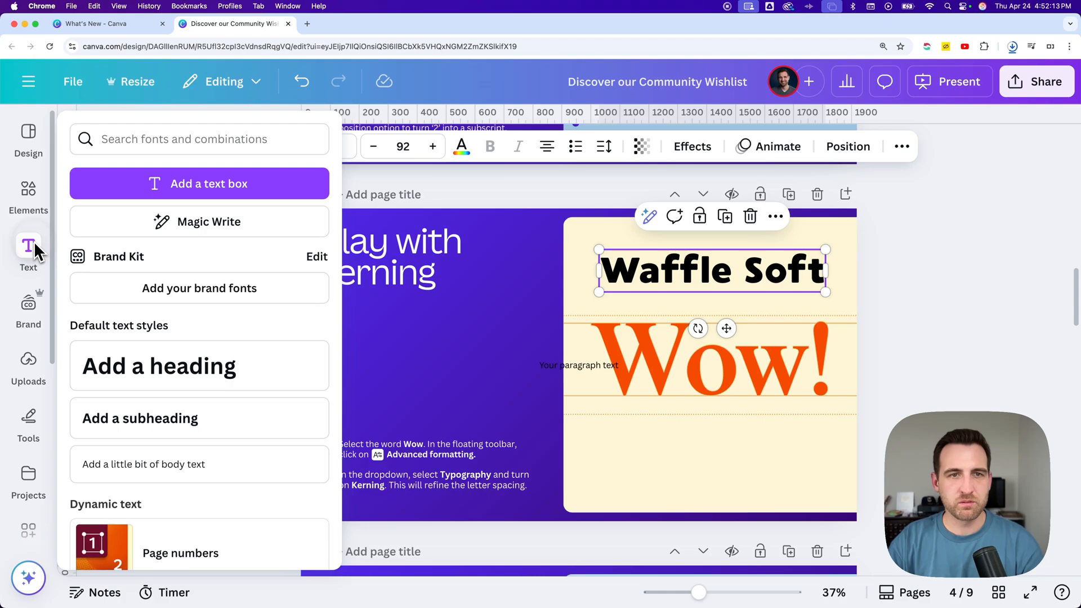
pyautogui.click(28, 192)
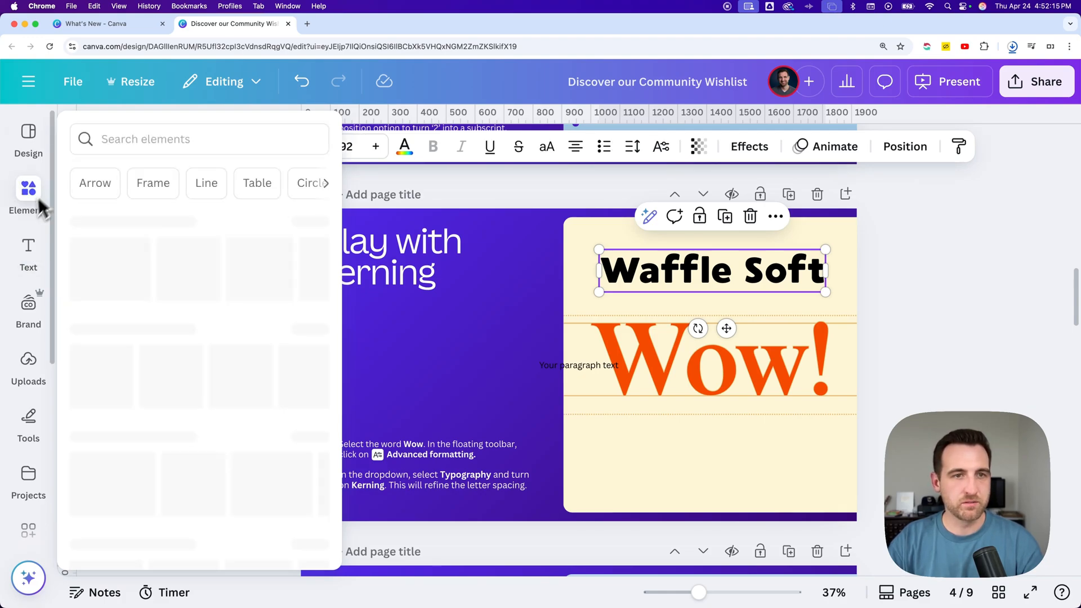
pyautogui.click(29, 253)
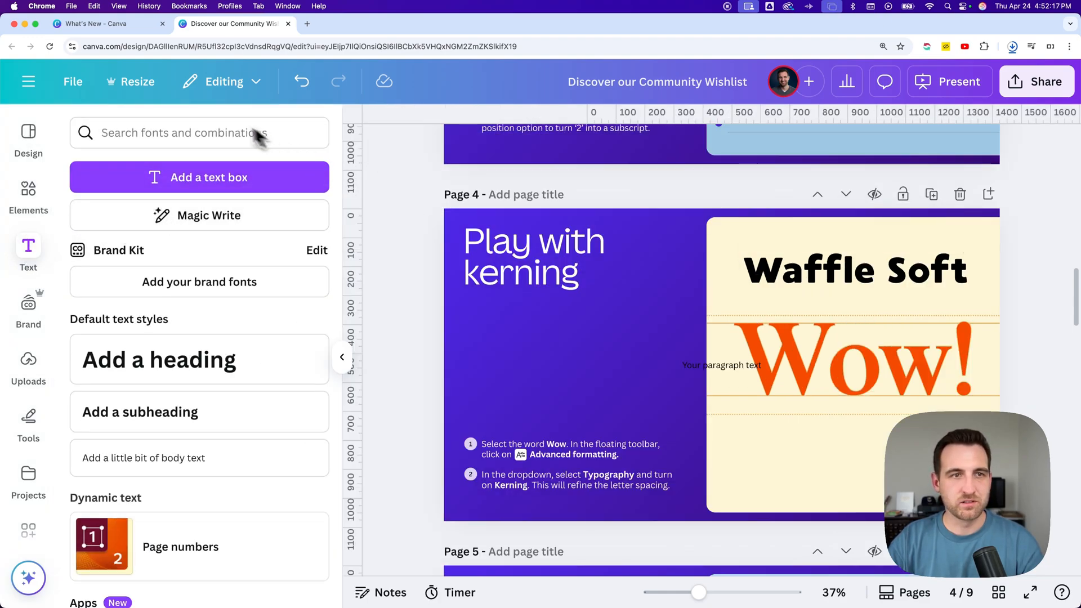
pyautogui.click(342, 357)
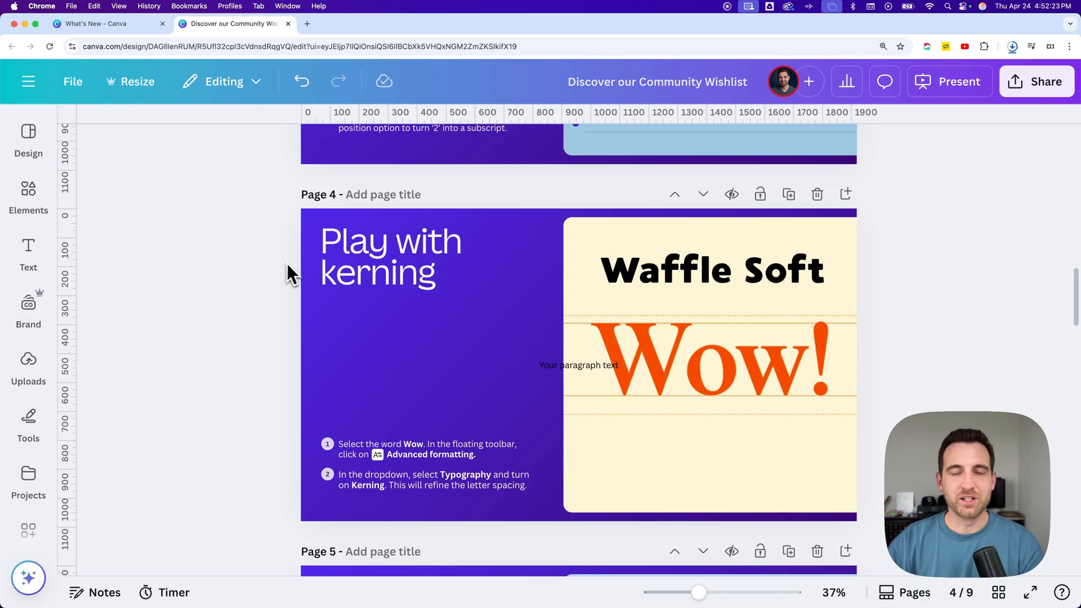
pyautogui.click(712, 270)
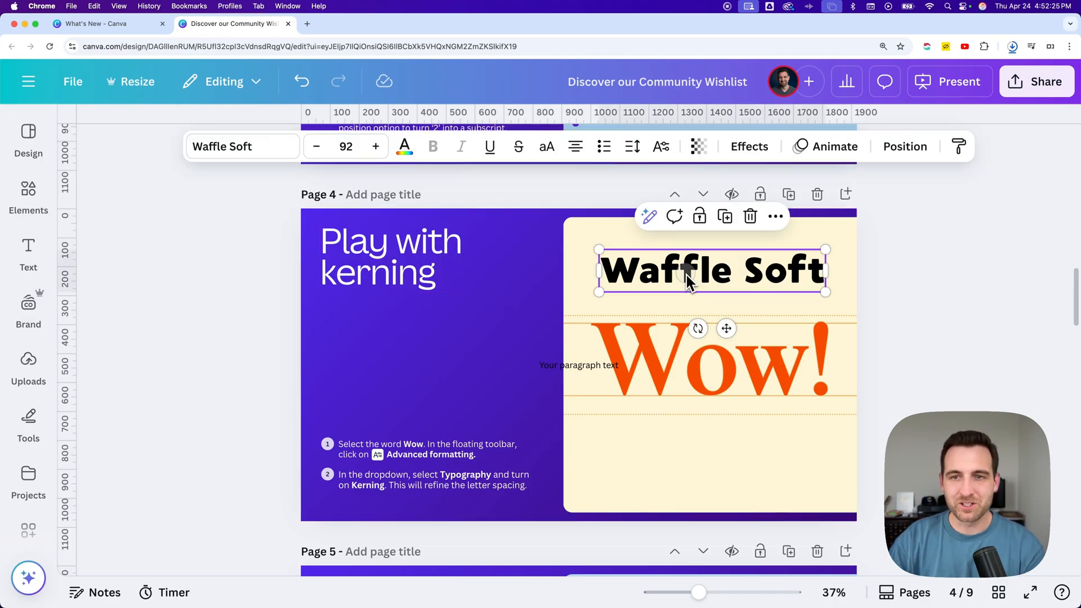
pyautogui.moveTo(661, 146)
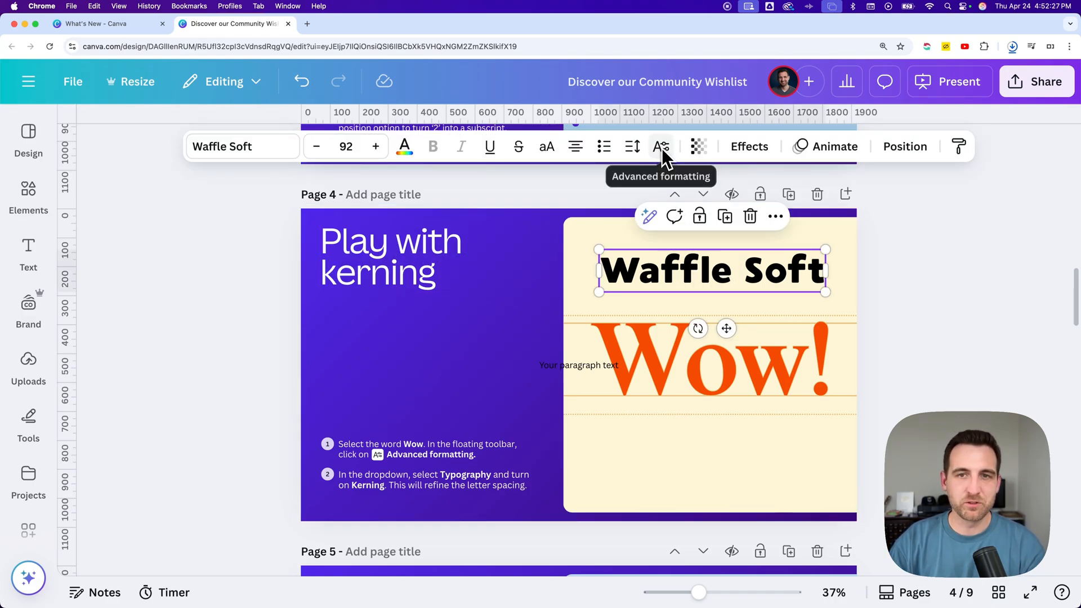
# Open Advanced formatting typography and nudge the Waffle Soft heading slightly lower
pyautogui.click(660, 147)
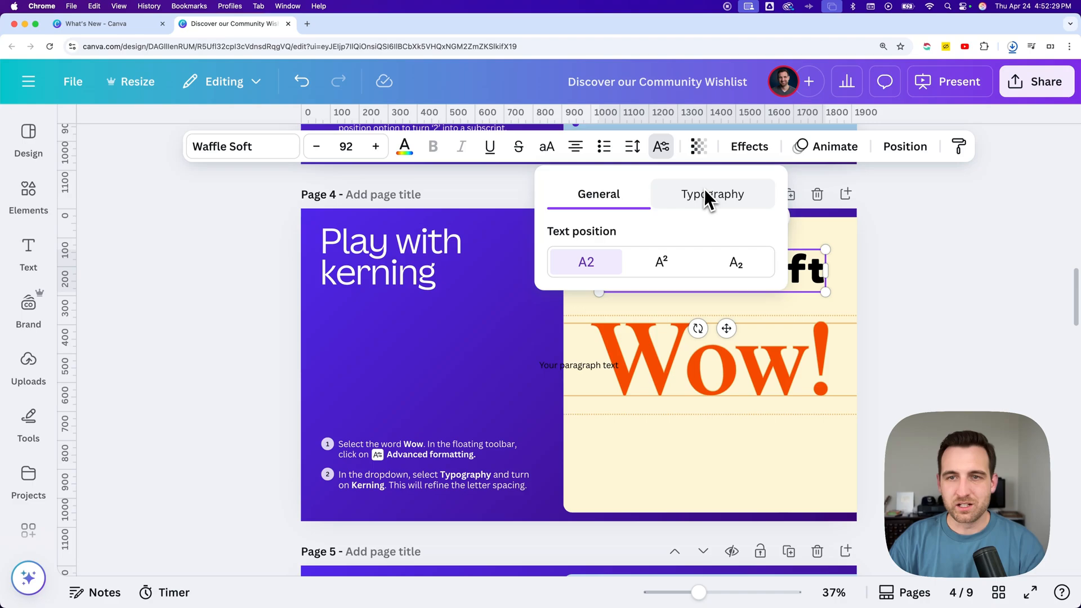
pyautogui.click(713, 193)
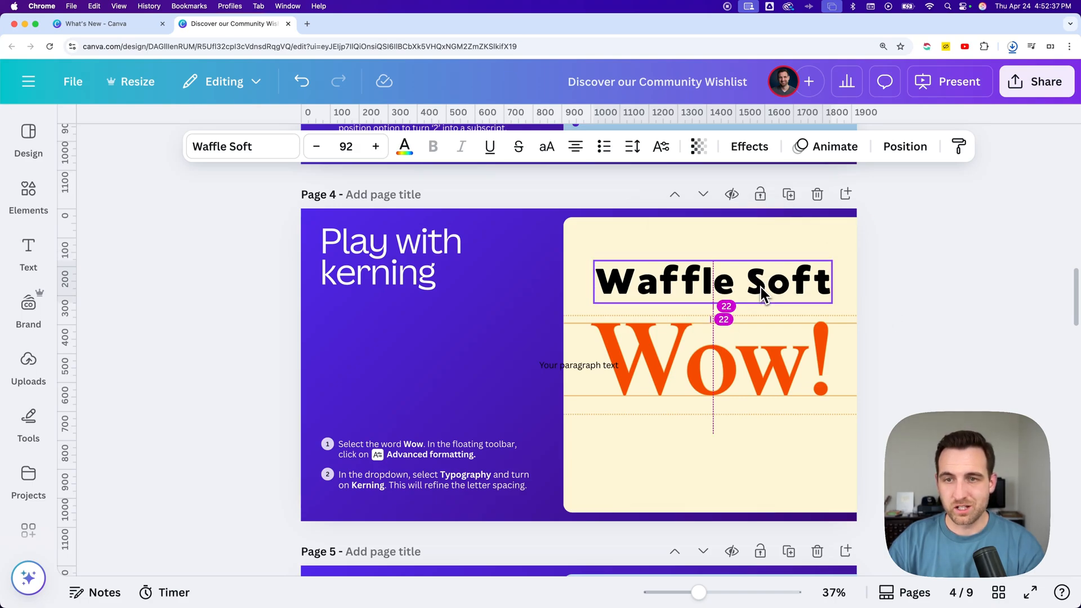
pyautogui.click(761, 289)
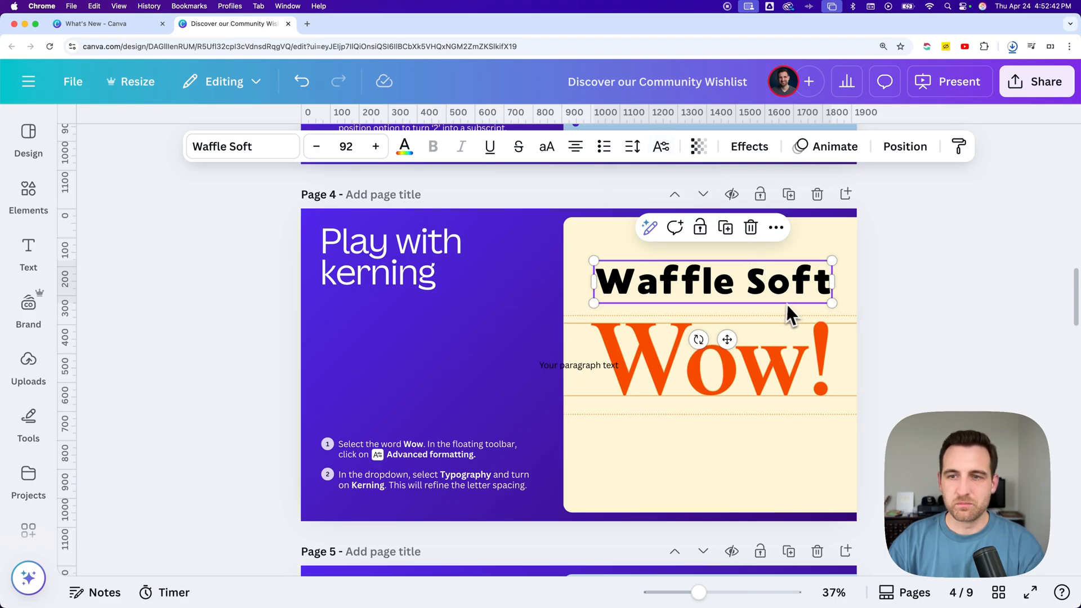
# Move Waffle Soft below the orange Wow! and toggle its Kerning setting
pyautogui.moveTo(710, 280); pyautogui.dragTo(706, 472)
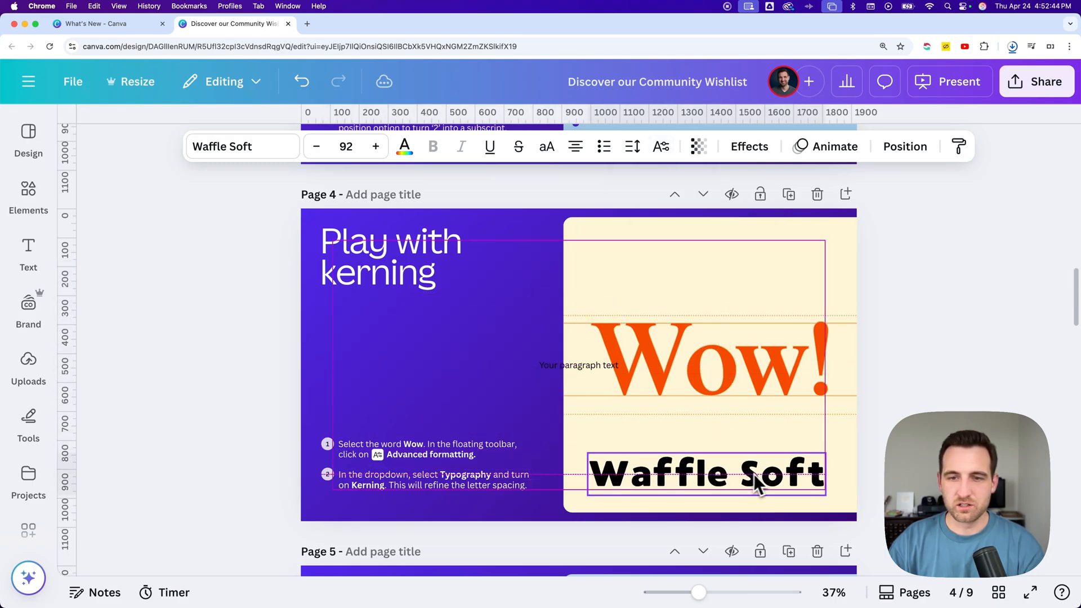
pyautogui.click(660, 147)
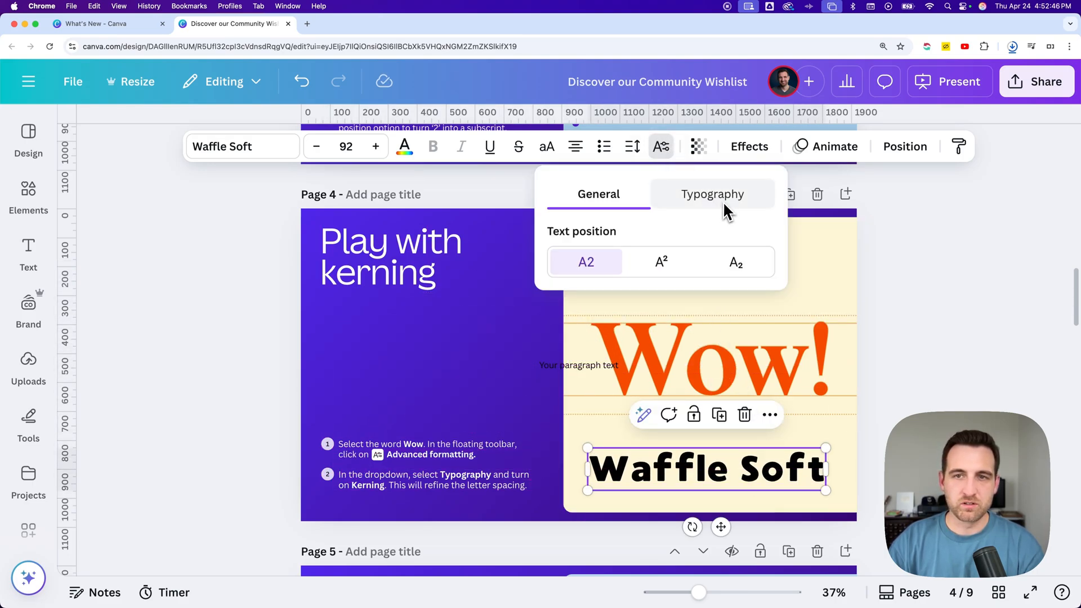
pyautogui.click(713, 193)
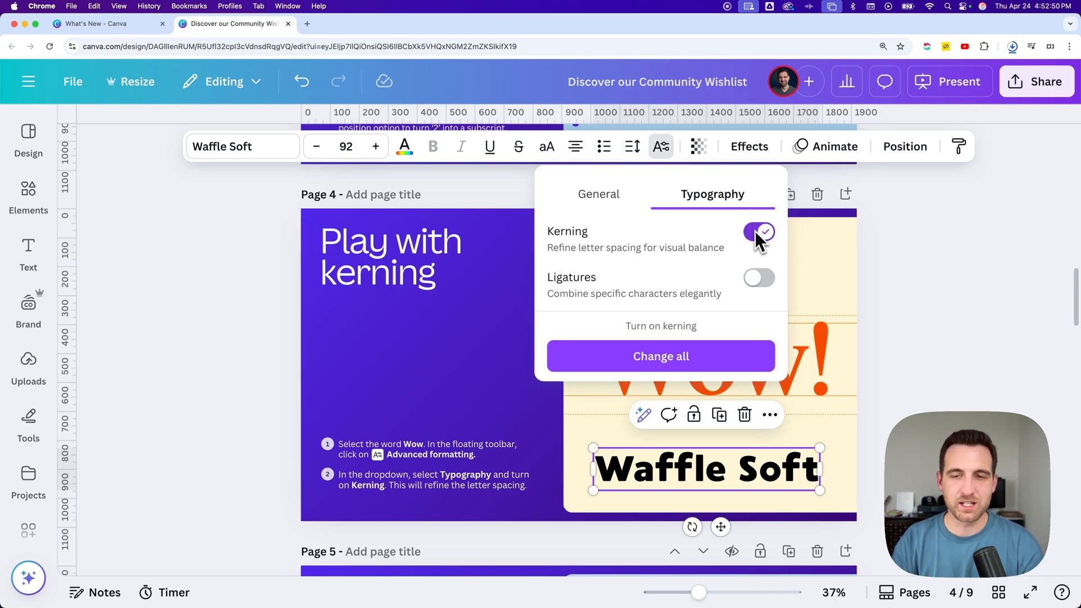
pyautogui.click(759, 232)
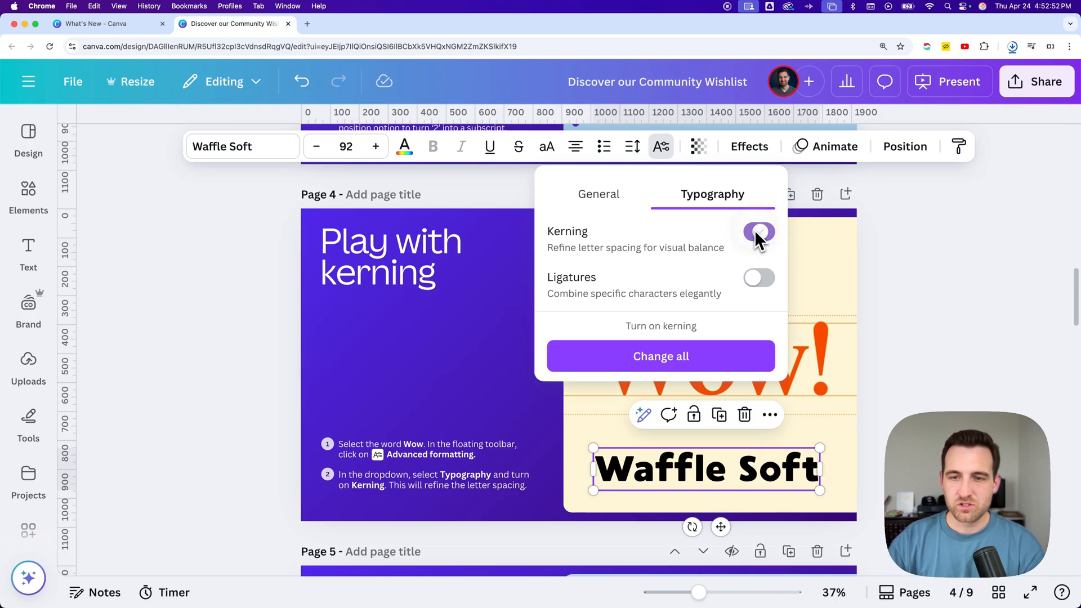
pyautogui.click(759, 232)
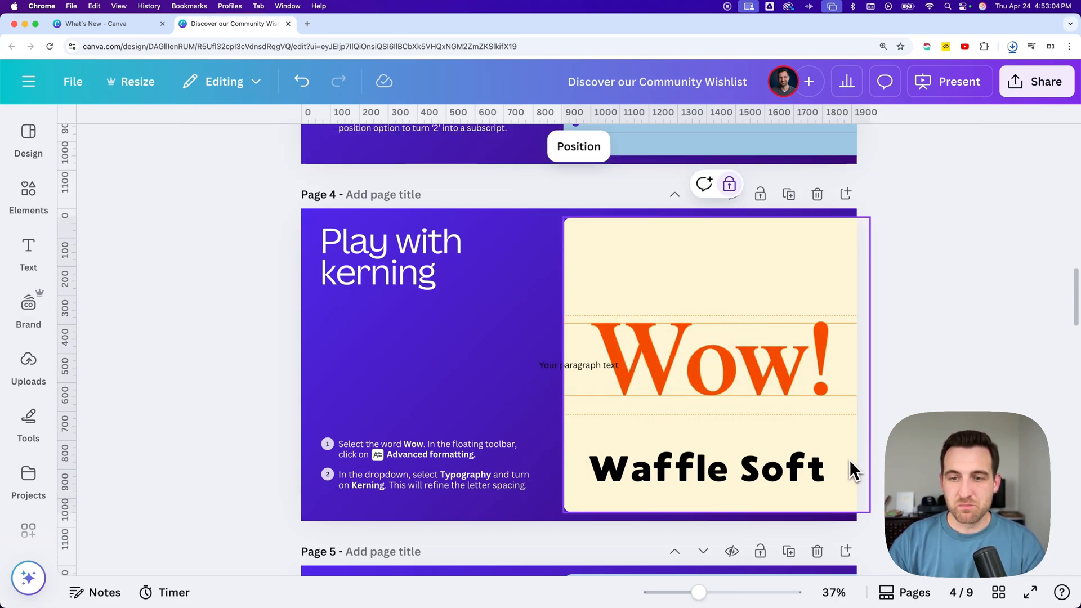
# Switch Kerning on for Waffle Soft, then deselect to review the tighter spacing
pyautogui.click(706, 468)
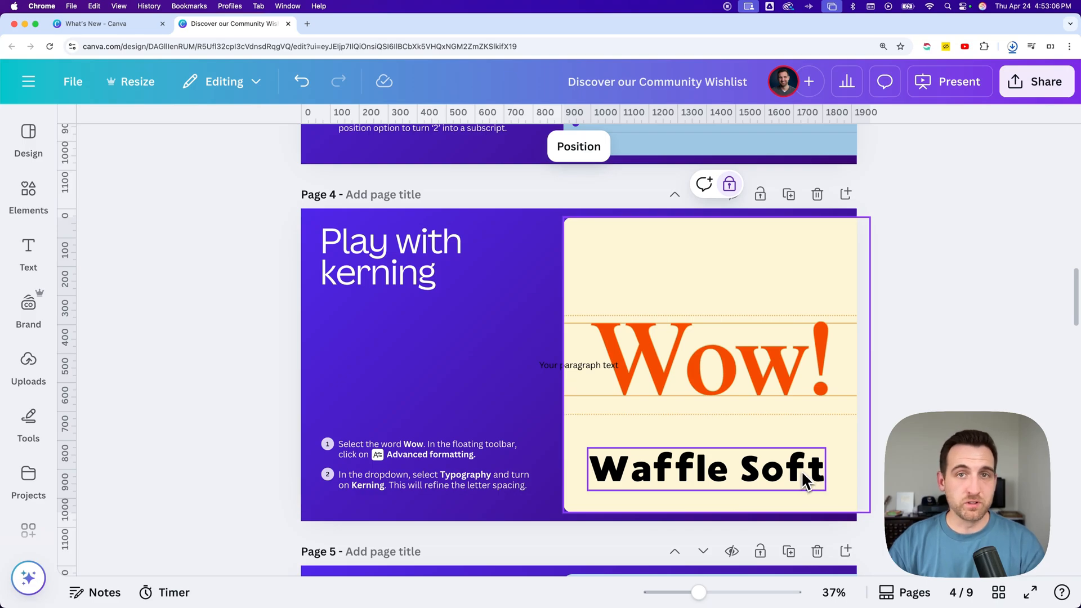
pyautogui.click(708, 469)
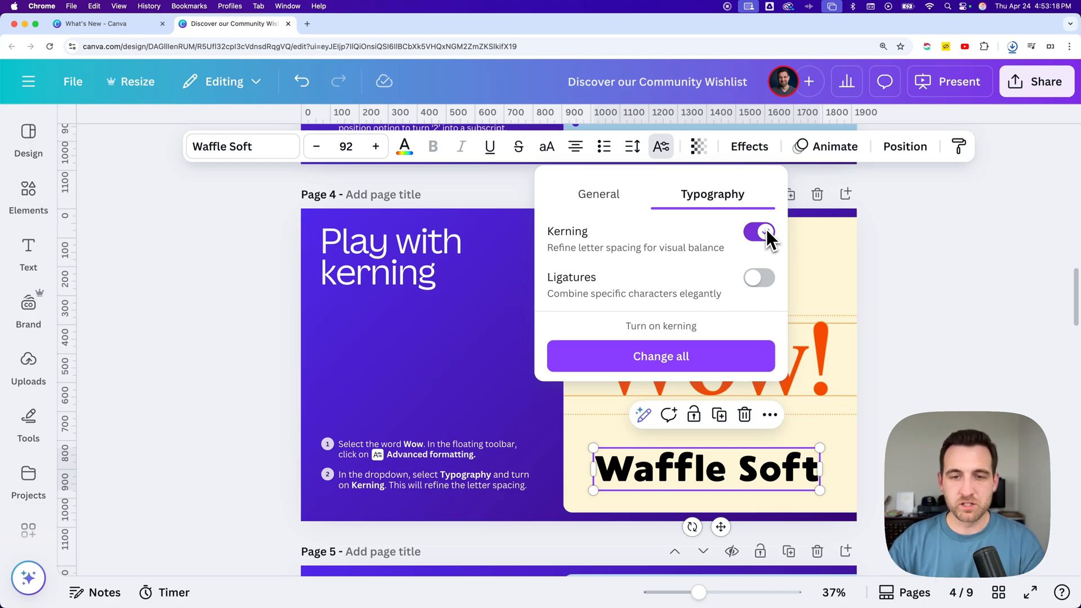
pyautogui.click(759, 232)
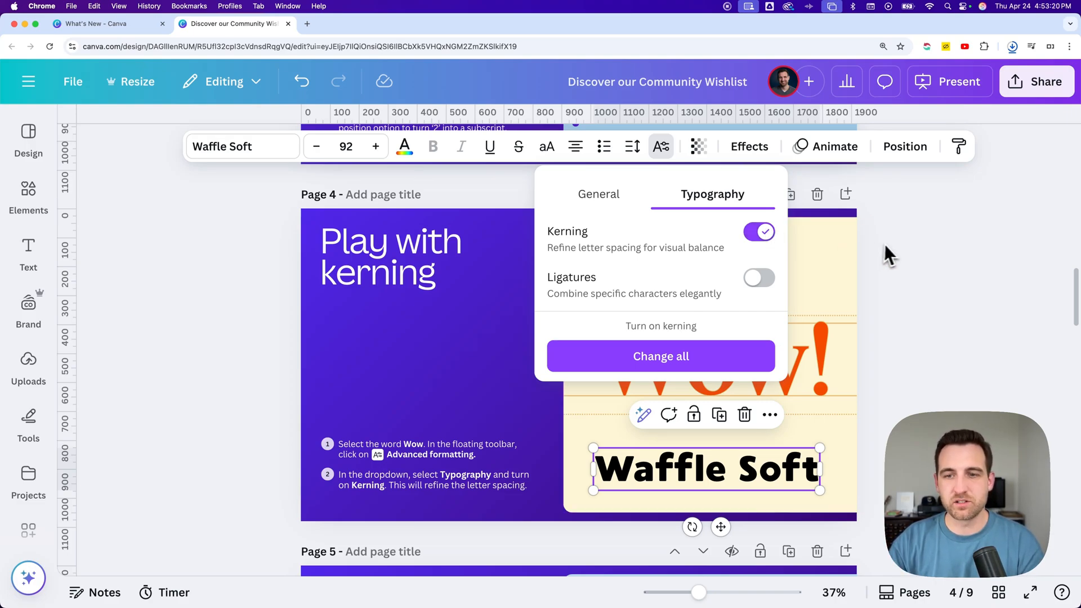
pyautogui.click(892, 252)
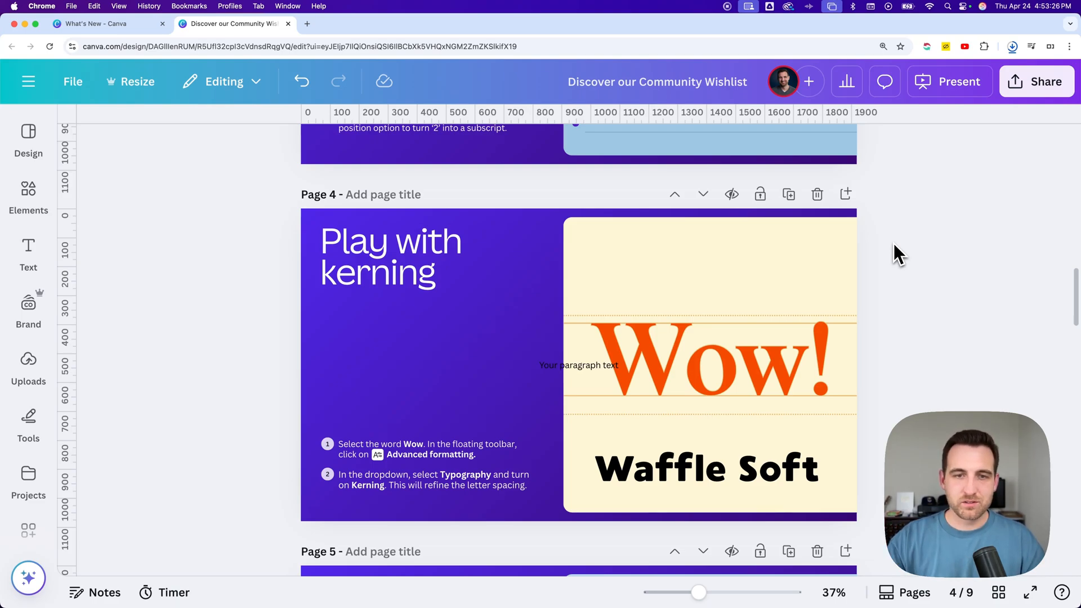
pyautogui.click(722, 282)
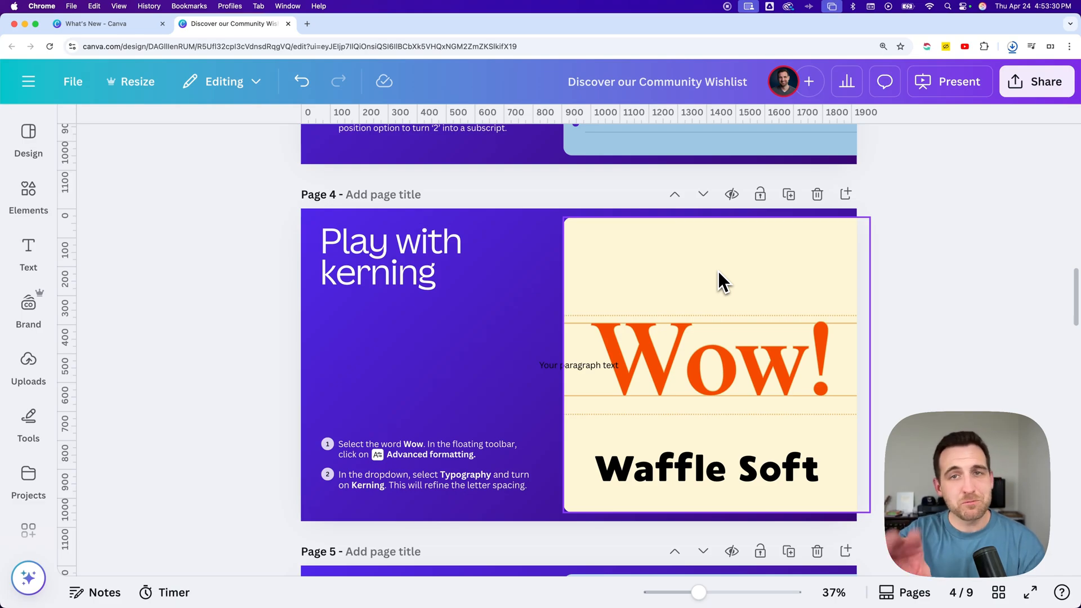
pyautogui.moveTo(711, 287)
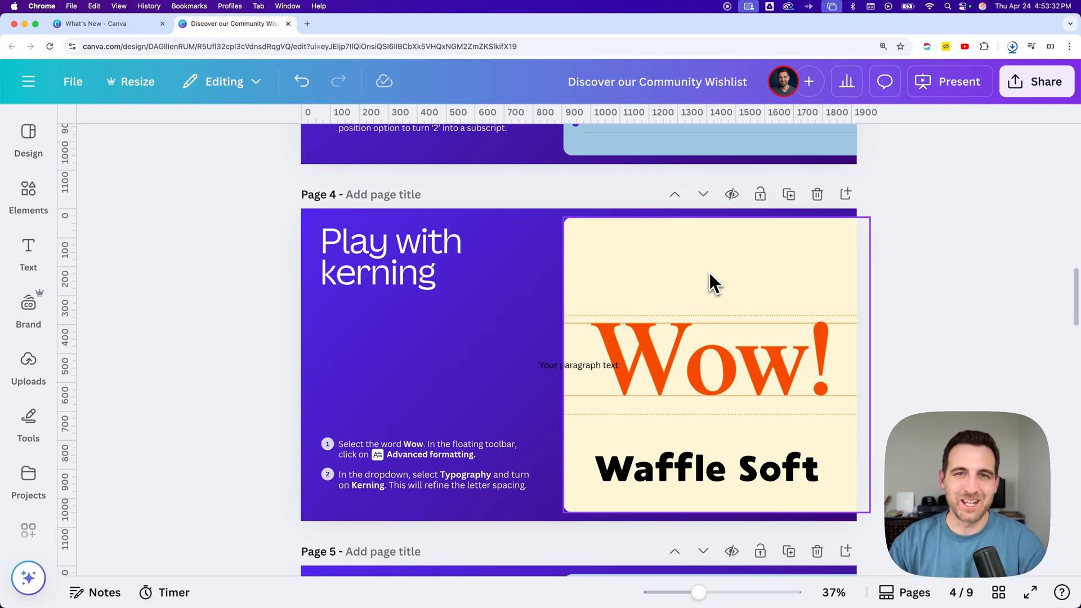